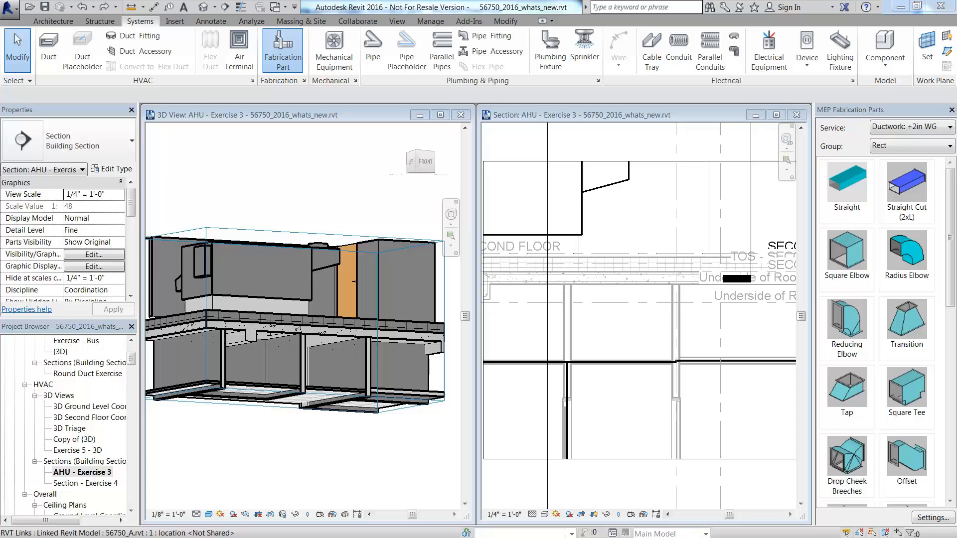
Step: Choose the Straight rectangular duct part from the Ductwork +2in WG service to begin placement
left_click(907, 257)
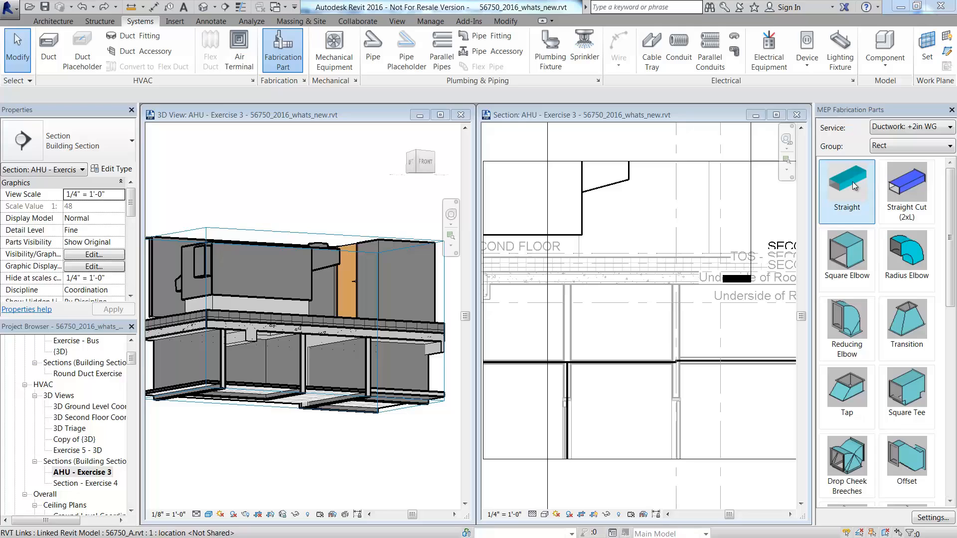
left_click(848, 183)
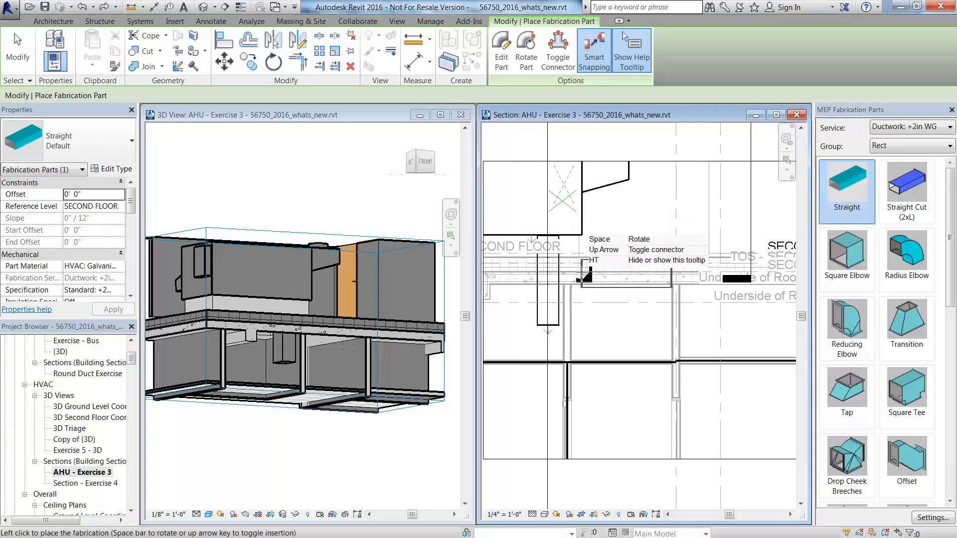
mouse_move(846, 254)
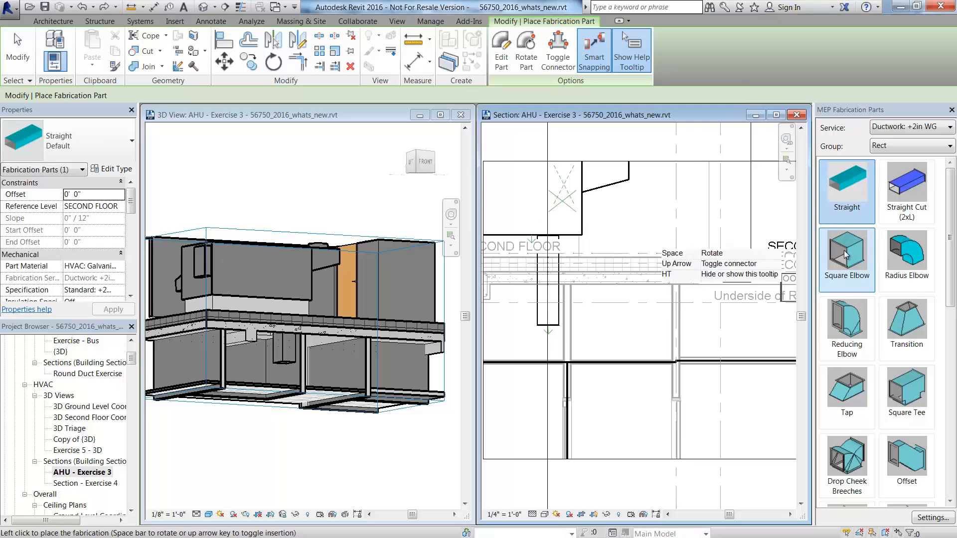
Step: Add a square elbow below the vertical duct, a straight horizontal run, and a second elbow at its end
left_click(847, 251)
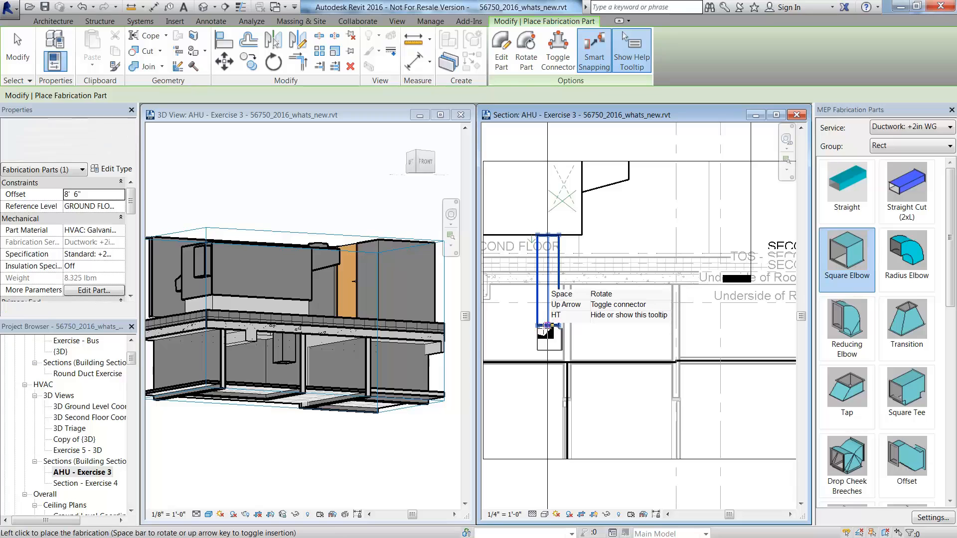
left_click(848, 183)
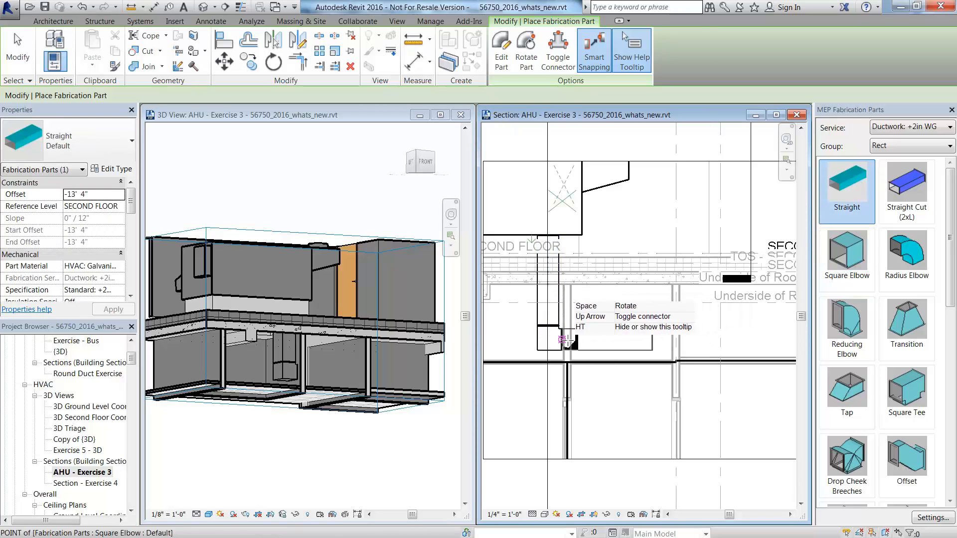
left_click(848, 252)
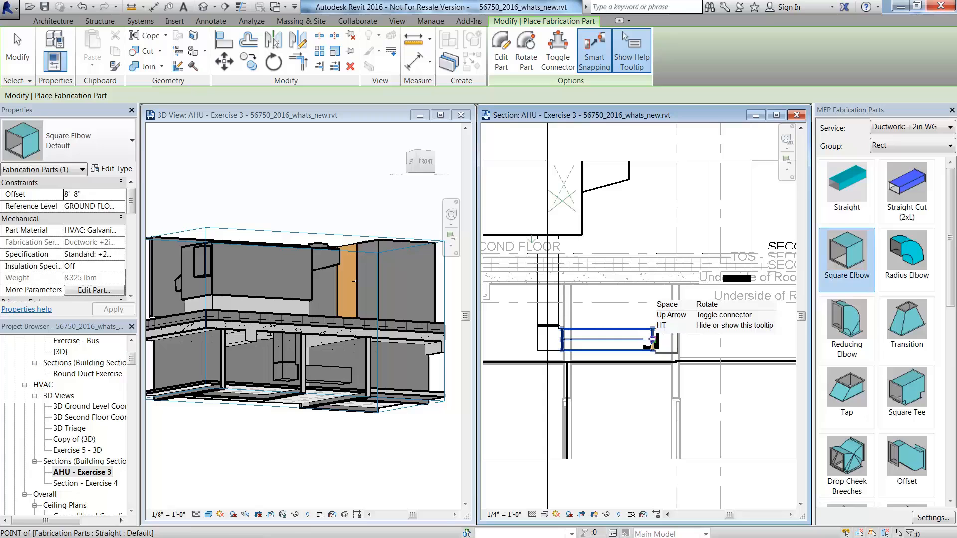
left_click(847, 183)
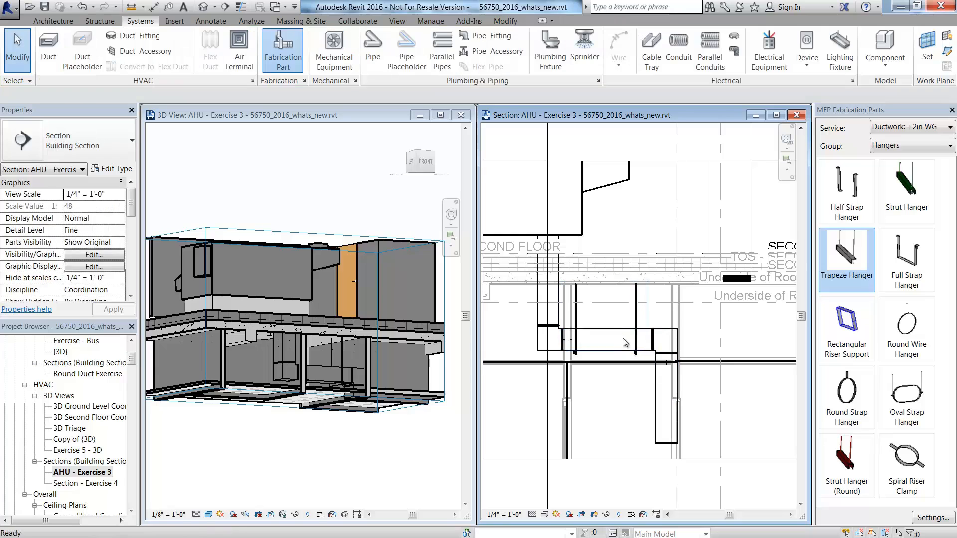
Step: Place a trapeze hanger under the horizontal run, then select the lower vertical straight below it
left_click(622, 341)
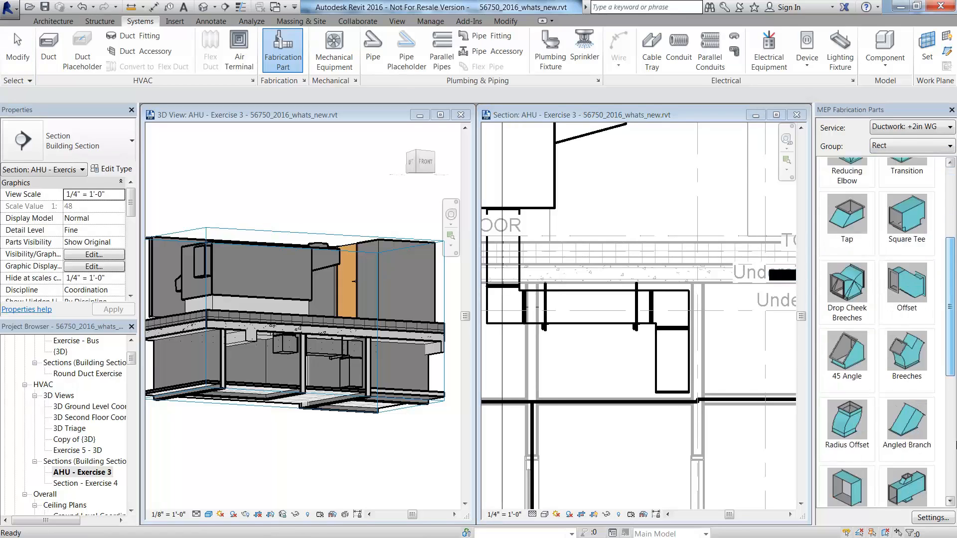
scroll("down", 3)
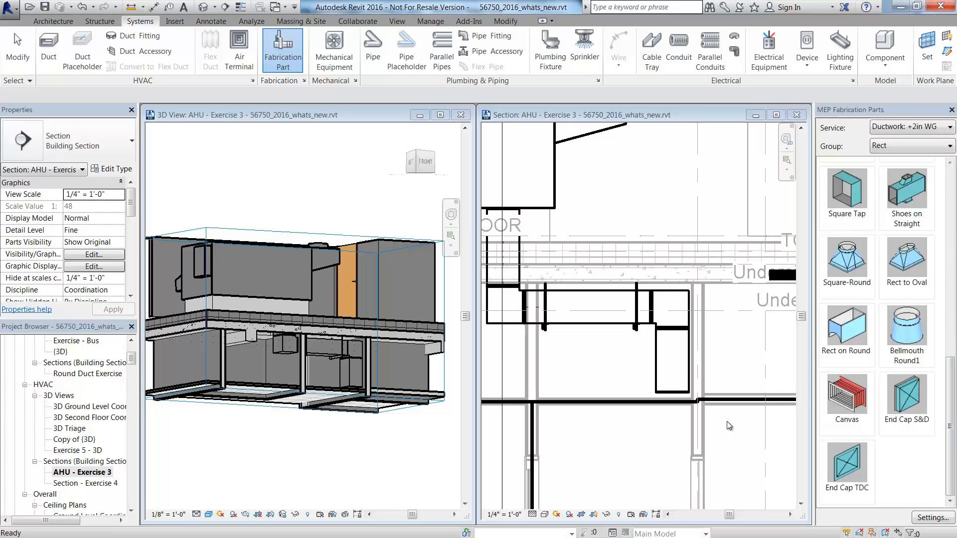
left_click(671, 361)
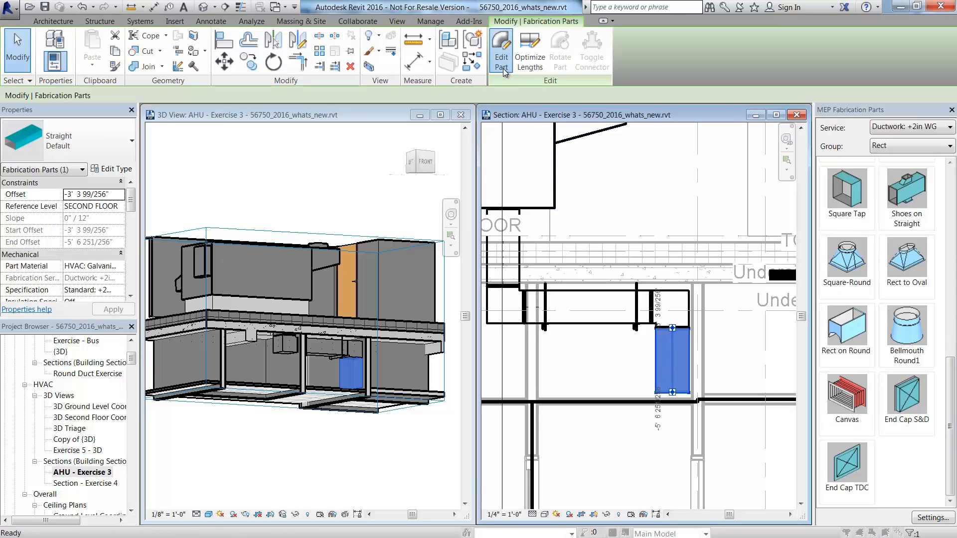
Step: In Edit Part's Connectors, set the lower drop's C2 to Duct - Flg Connector: TDC and lock it
left_click(500, 45)
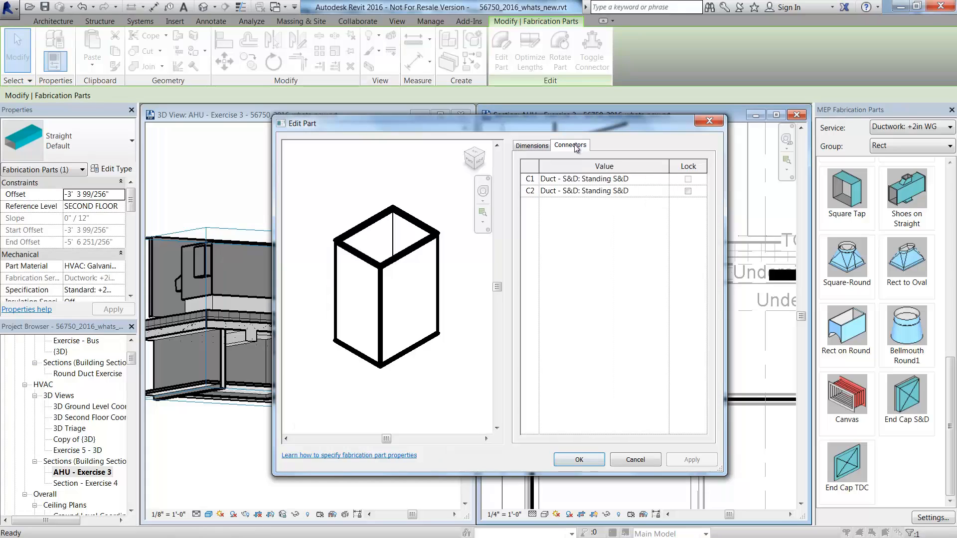
left_click(664, 190)
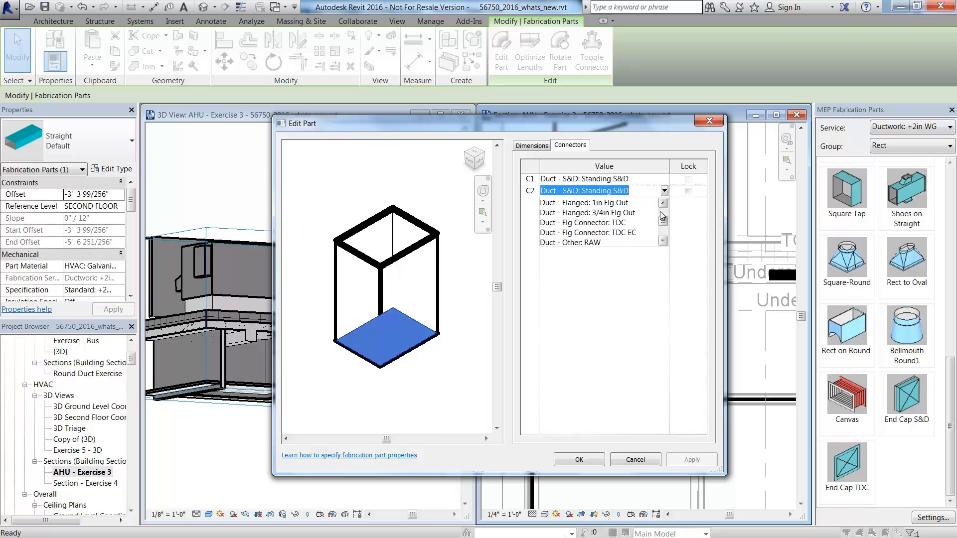
left_click(583, 223)
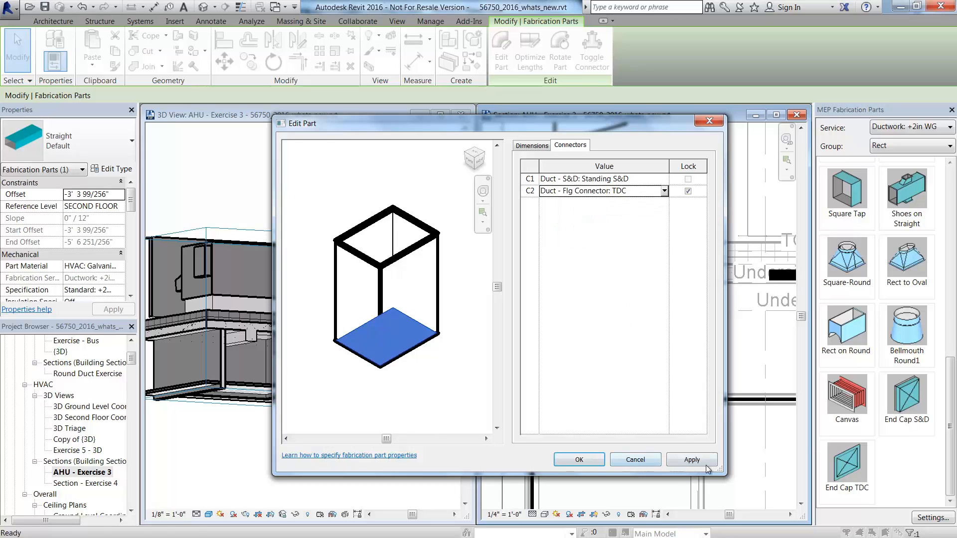